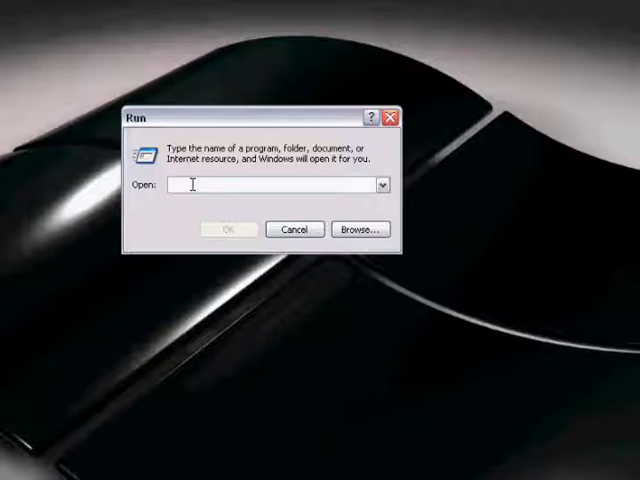
# Launch a Command Prompt window by running cmd from the Run dialog.
pyautogui.write('cmd')
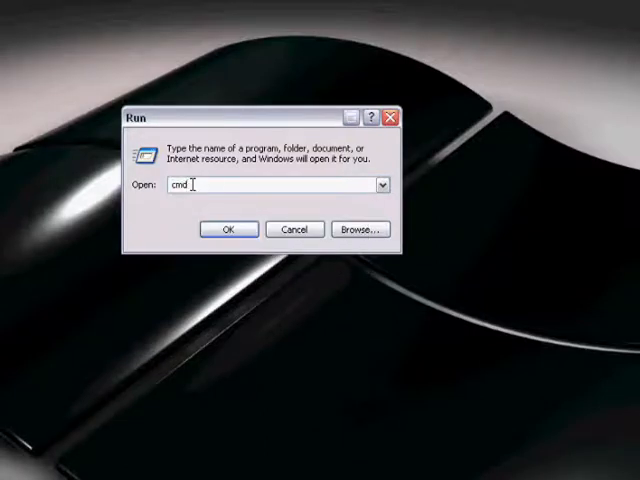
pyautogui.click(228, 228)
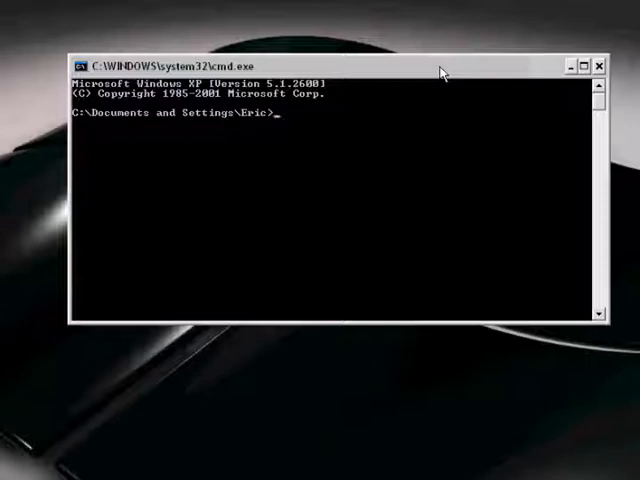
# Run net user to list every user account on the computer.
pyautogui.write('net user')
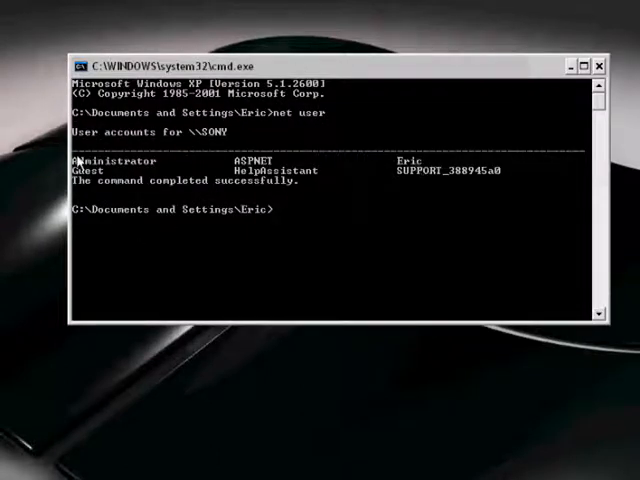
pyautogui.moveTo(260, 200)
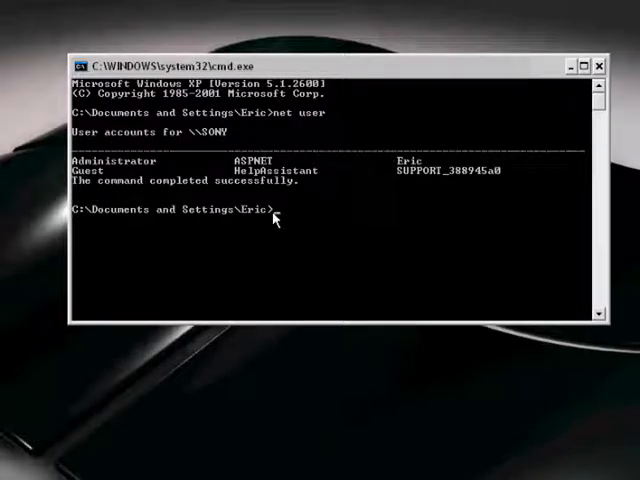
# Run net user eric * and enter the new password twice to change it successfully.
pyautogui.write('net us')
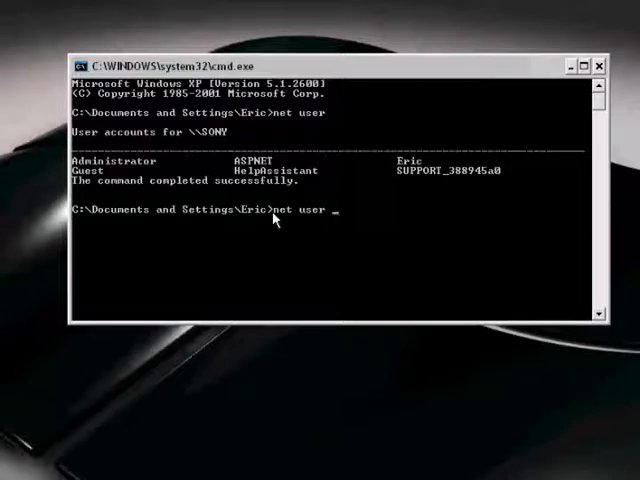
pyautogui.write('eri')
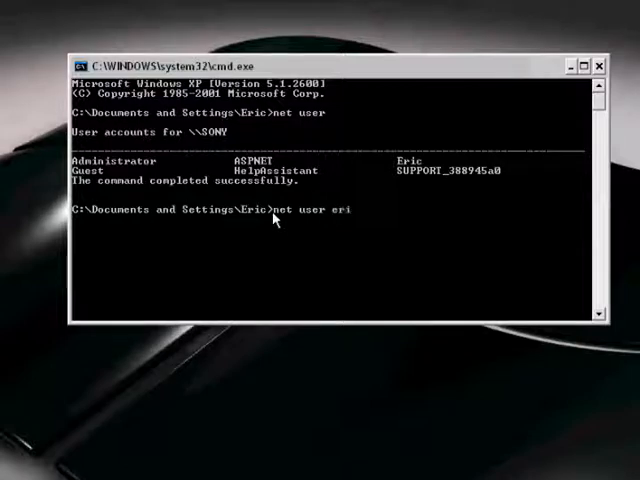
pyautogui.write('c *')
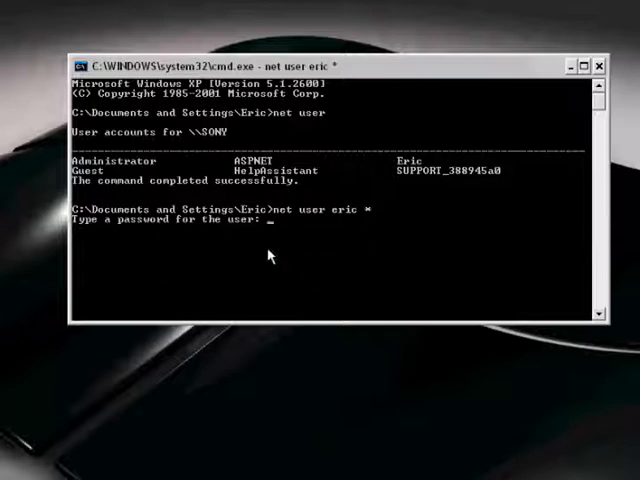
pyautogui.moveTo(292, 234)
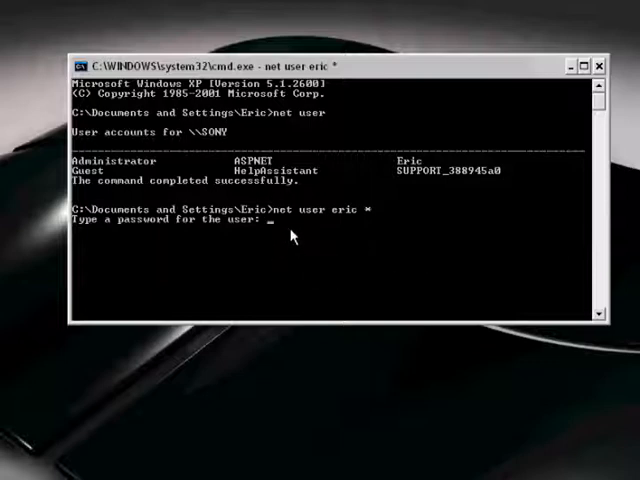
pyautogui.press('Enter')
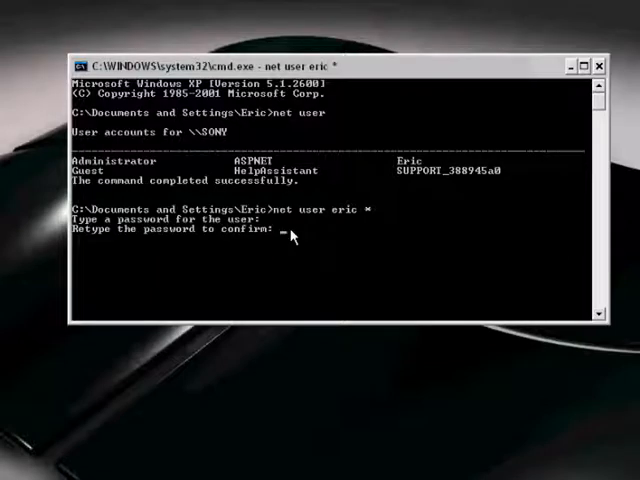
pyautogui.press('Enter')
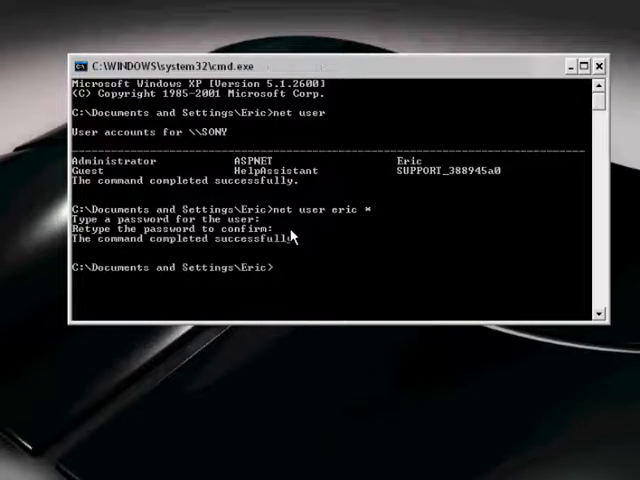
pyautogui.moveTo(264, 288)
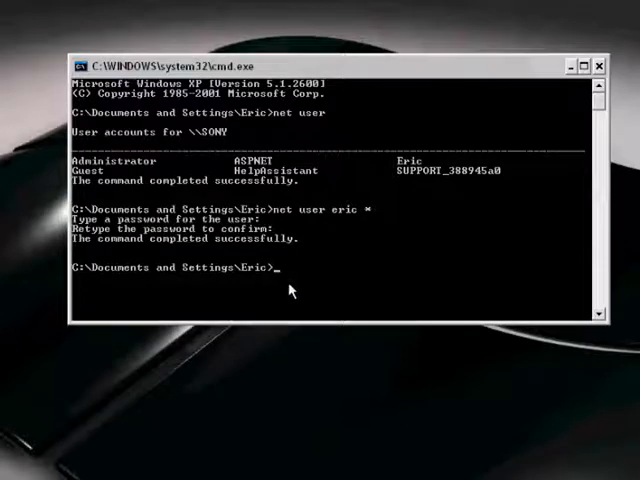
# Ping facebook.com and get four replies with 0% packet loss.
pyautogui.write('ping')
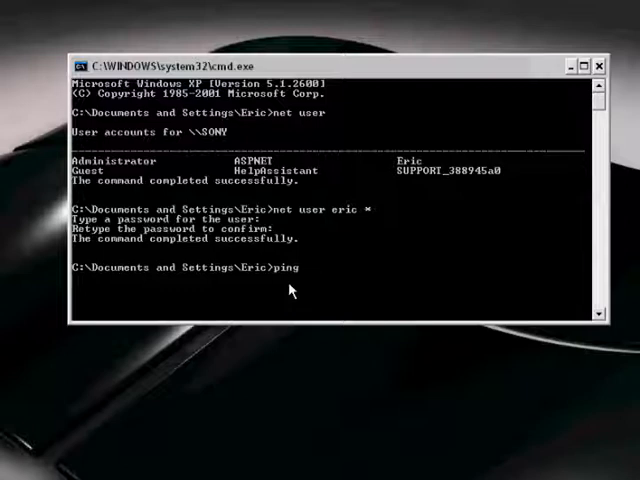
pyautogui.write('facebook.com')
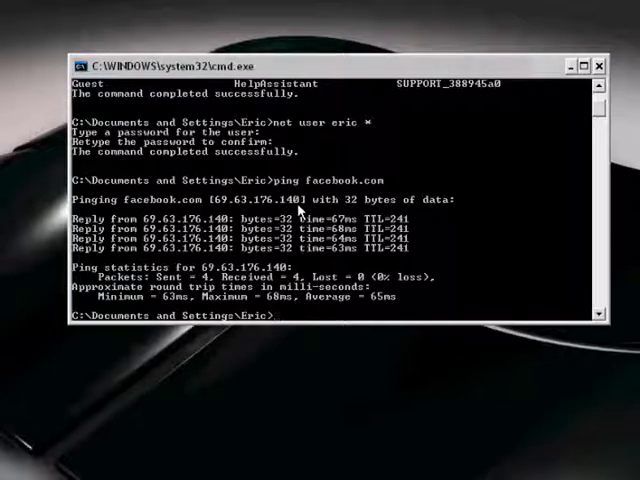
# Ping the LAN device at 192.168.1.98 and receive all four replies.
pyautogui.write('ping')
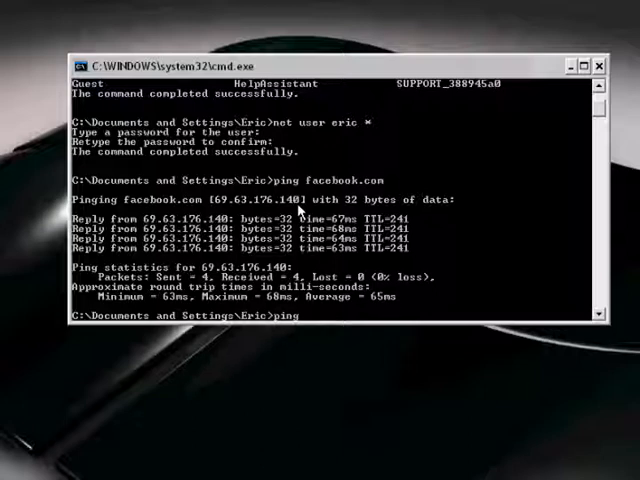
pyautogui.write('192.')
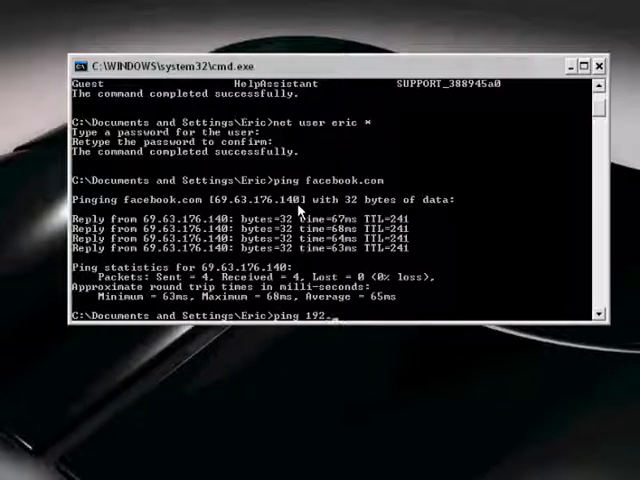
pyautogui.write('168.1.')
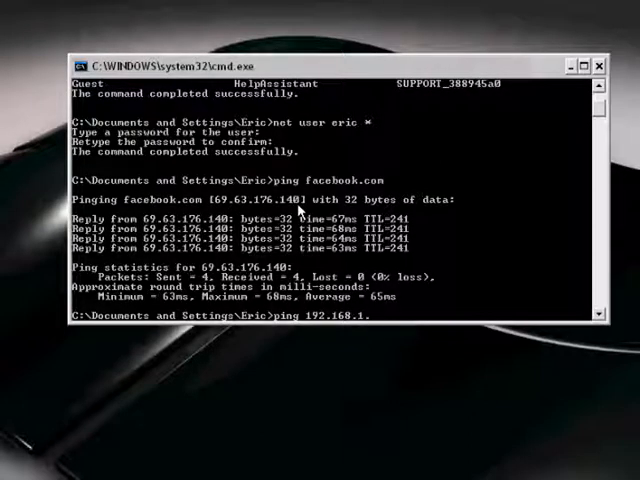
pyautogui.write('98')
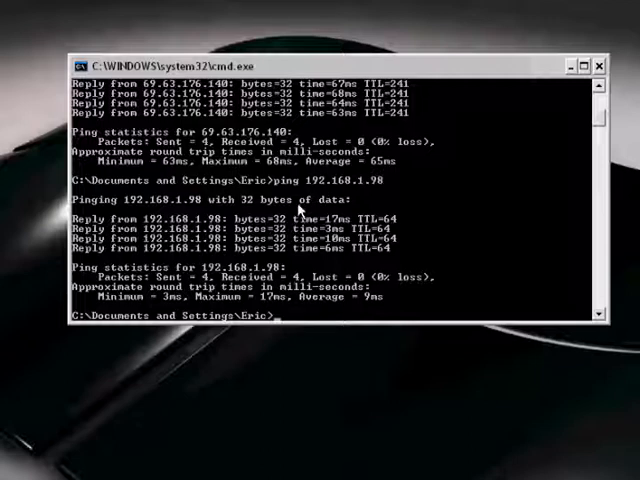
pyautogui.moveTo(308, 320)
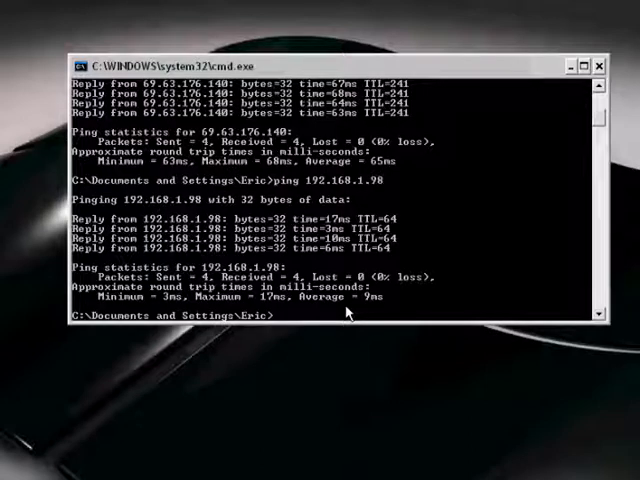
# Run ipconfig to show IP 192.168.1.100, subnet 255.255.255.0 and gateway 192.168.1.1.
pyautogui.write('ip')
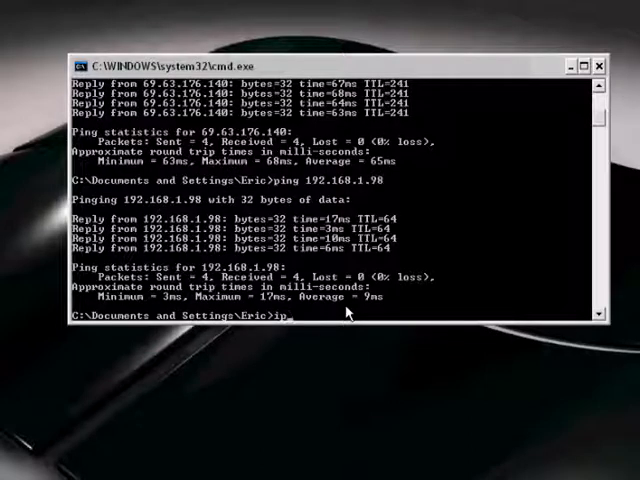
pyautogui.write('config')
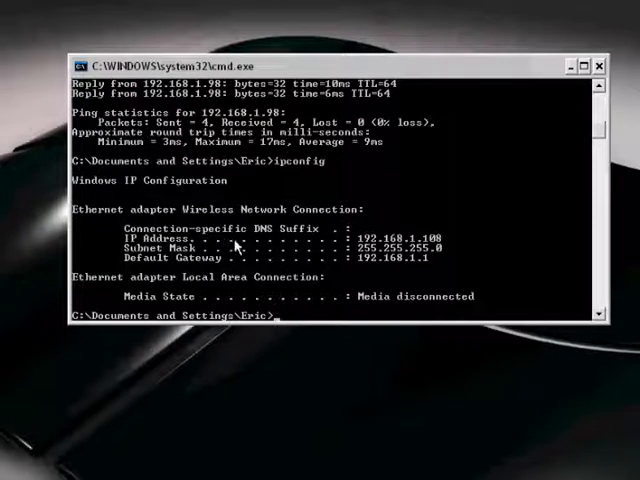
pyautogui.moveTo(452, 204)
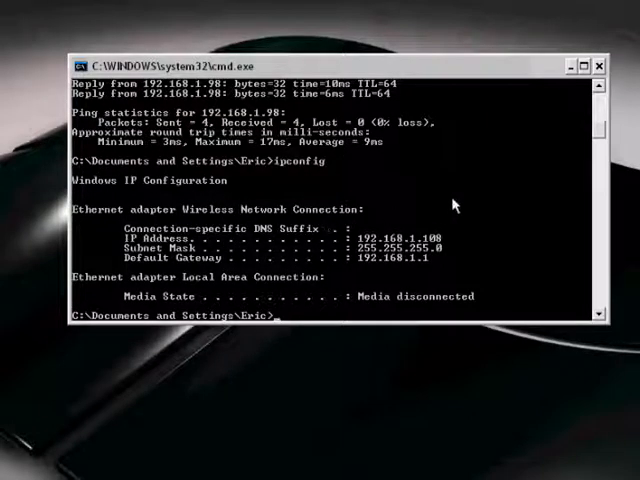
pyautogui.moveTo(190, 290)
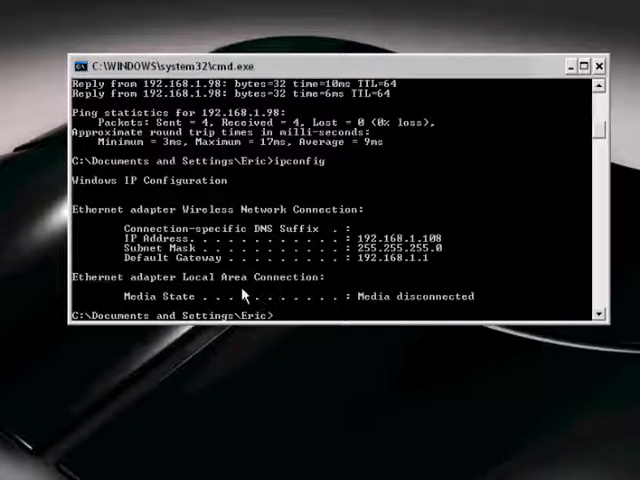
pyautogui.moveTo(390, 284)
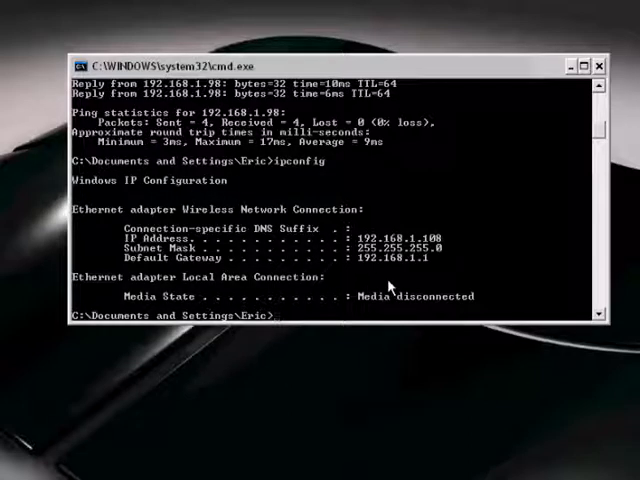